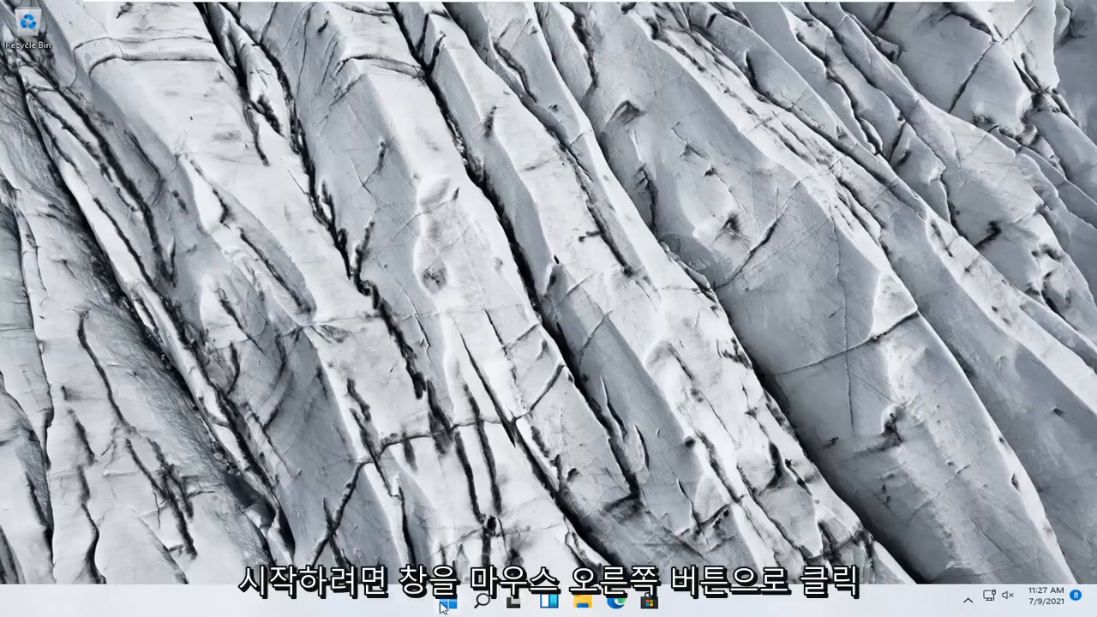
Open Settings from the Start menu's quick links and go to System > Troubleshoot.
right_click(446, 599)
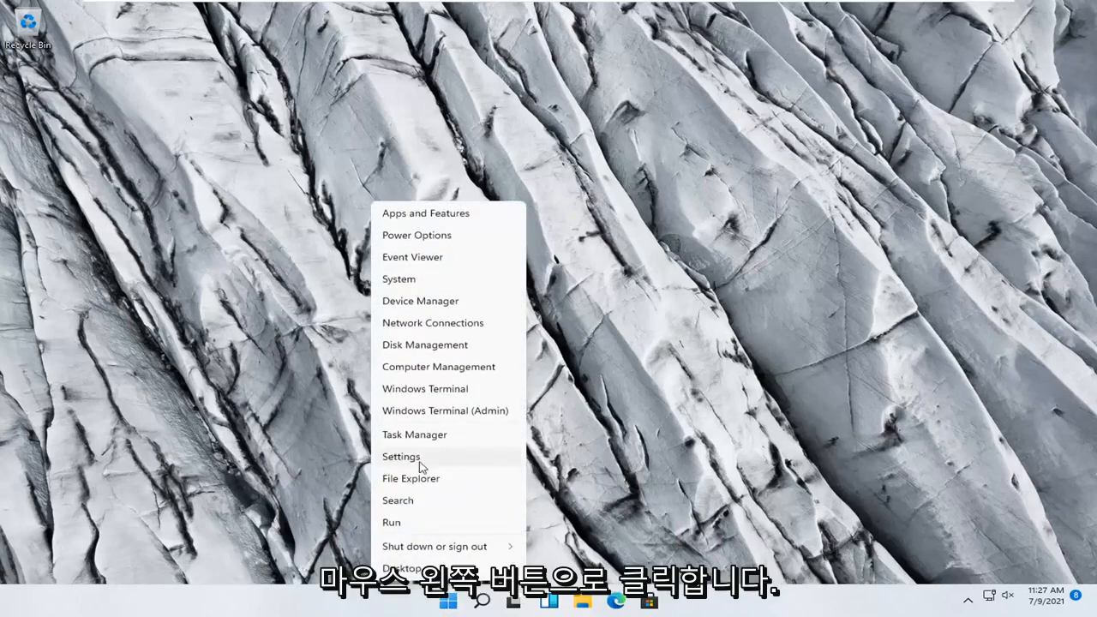
left_click(400, 456)
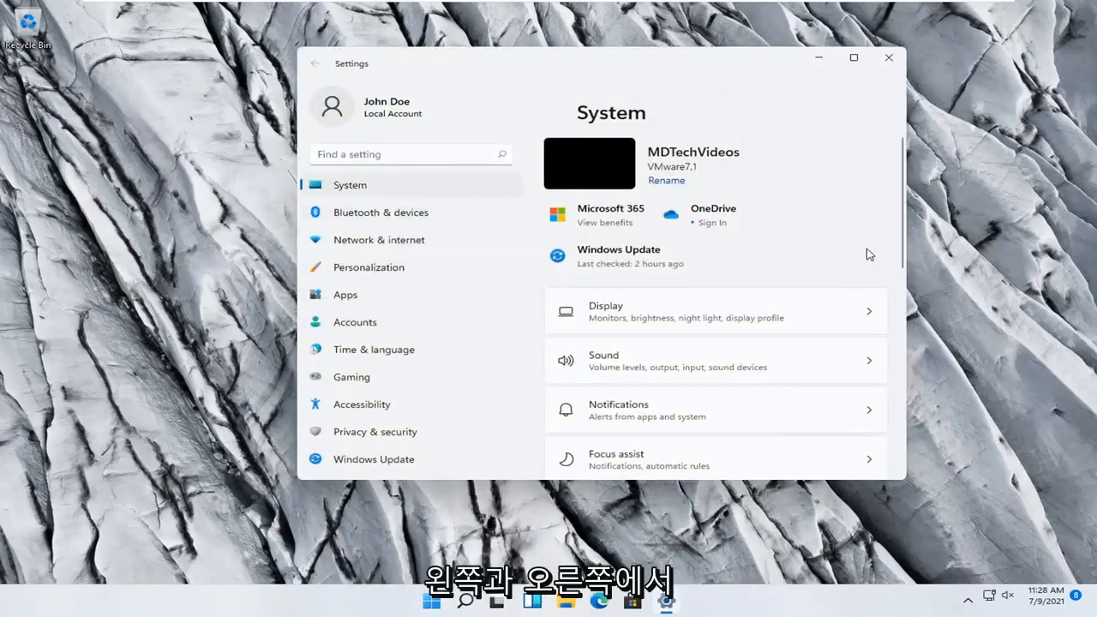
scroll("down", 3)
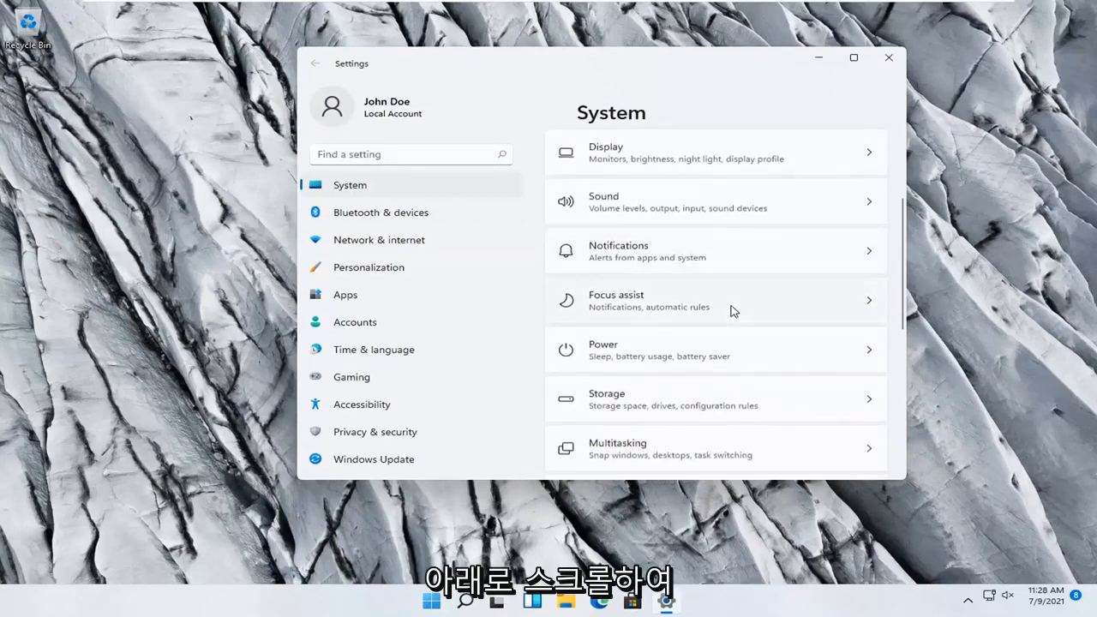
scroll("down", 3)
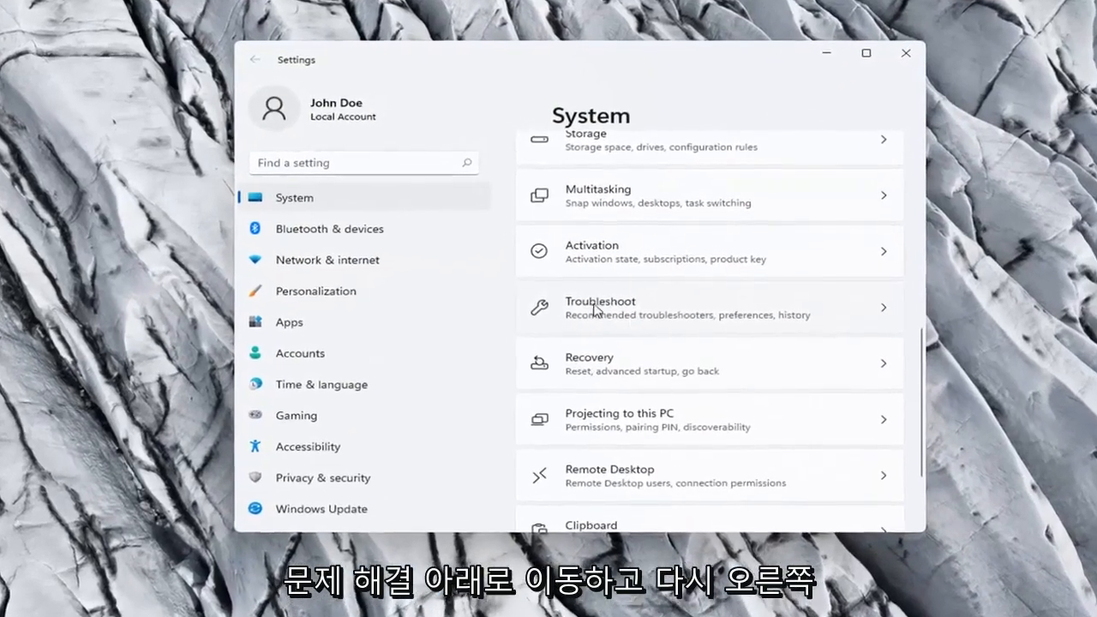
left_click(599, 307)
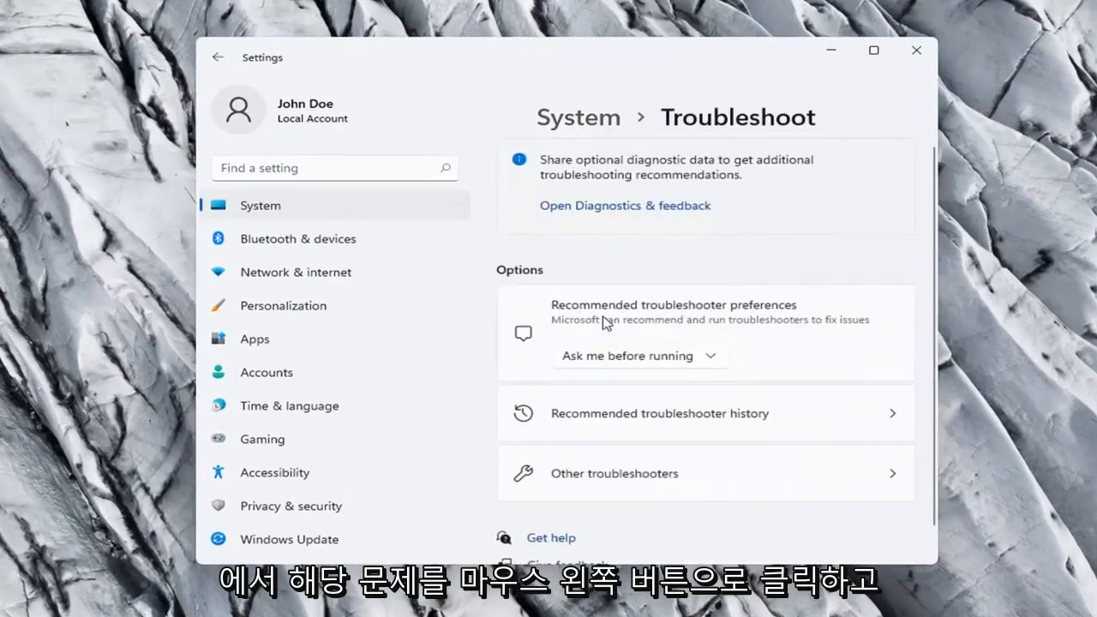
scroll("down", 3)
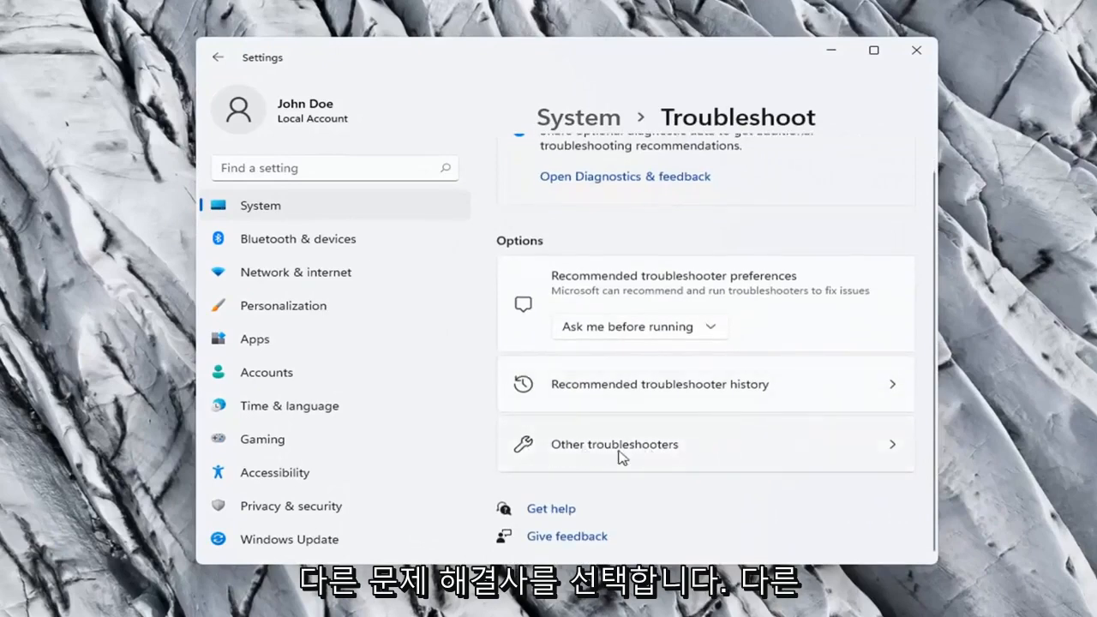
Run the Network Adapter troubleshooter from Other troubleshooters, then close Settings.
left_click(614, 444)
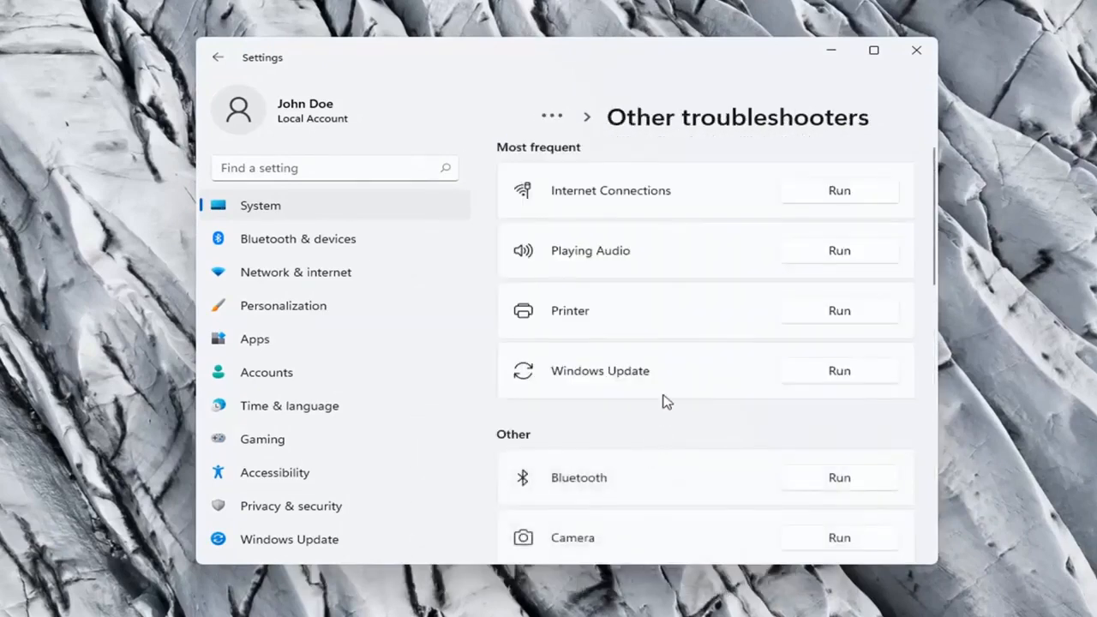
mouse_move(598, 436)
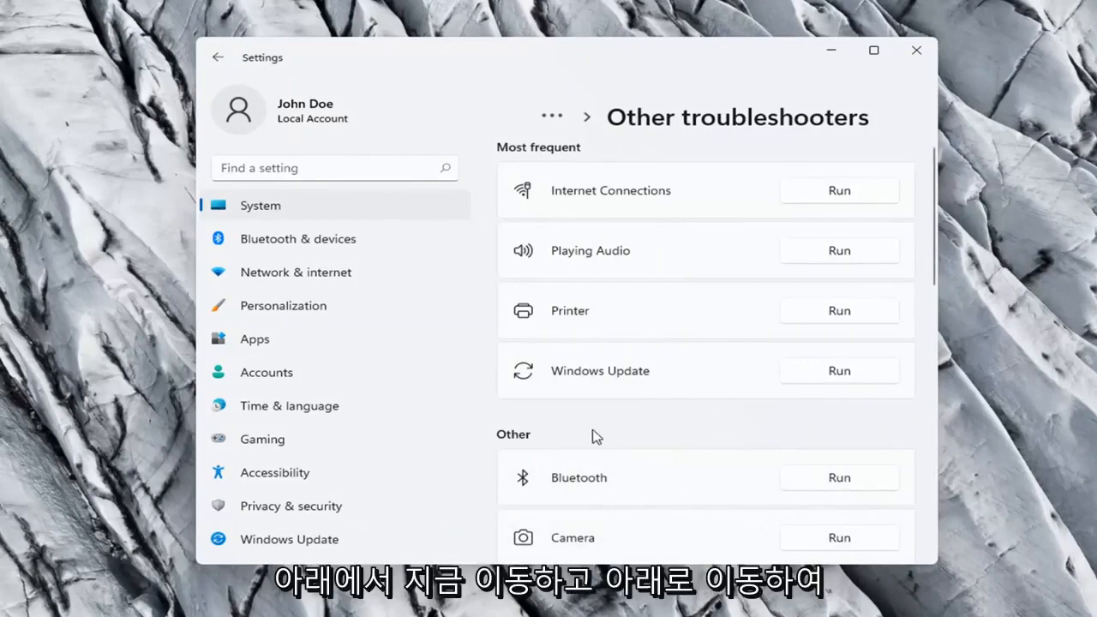
scroll("down", 3)
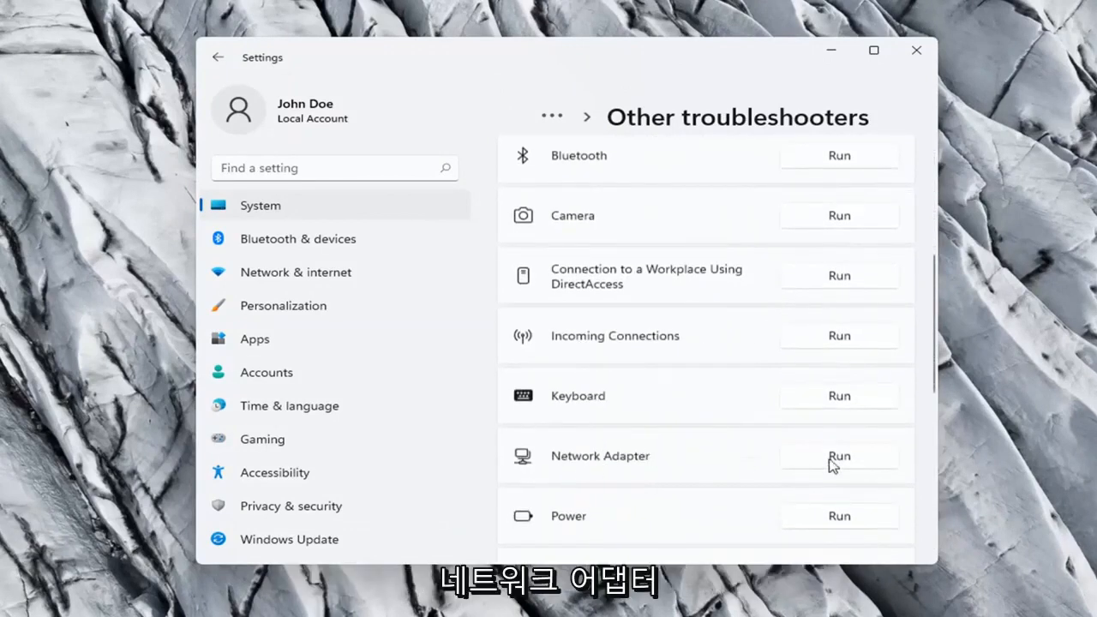
left_click(838, 455)
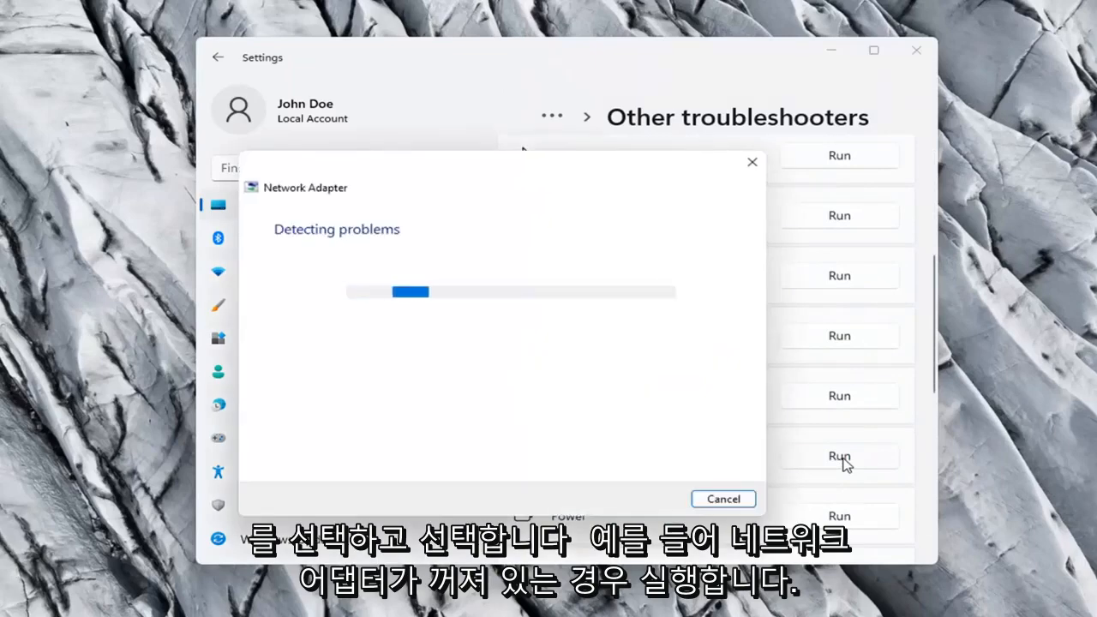
mouse_move(471, 383)
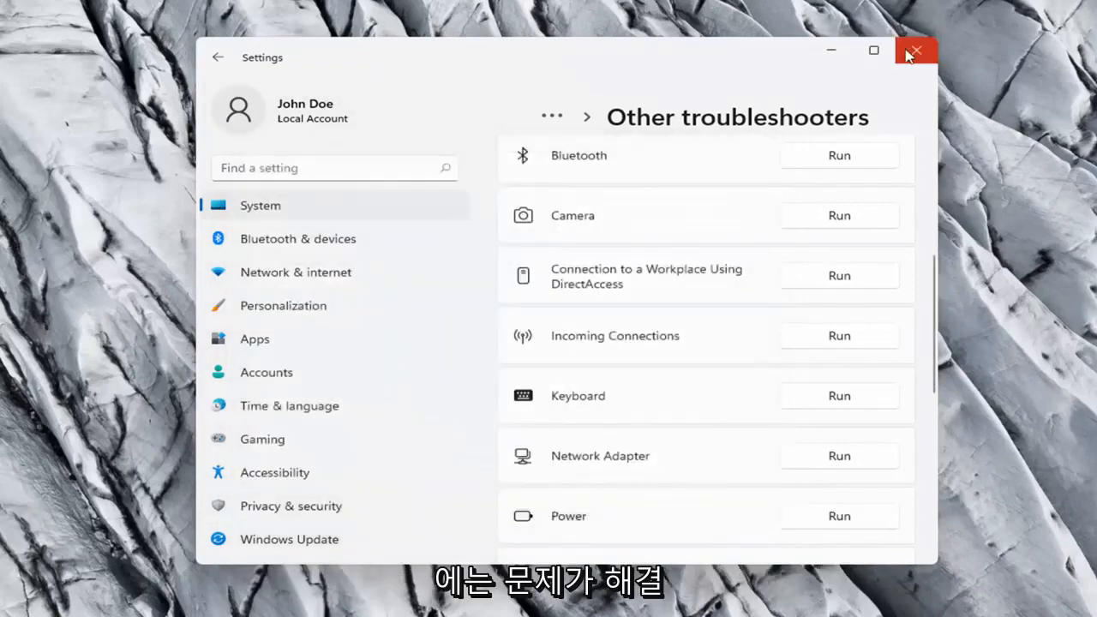
left_click(915, 51)
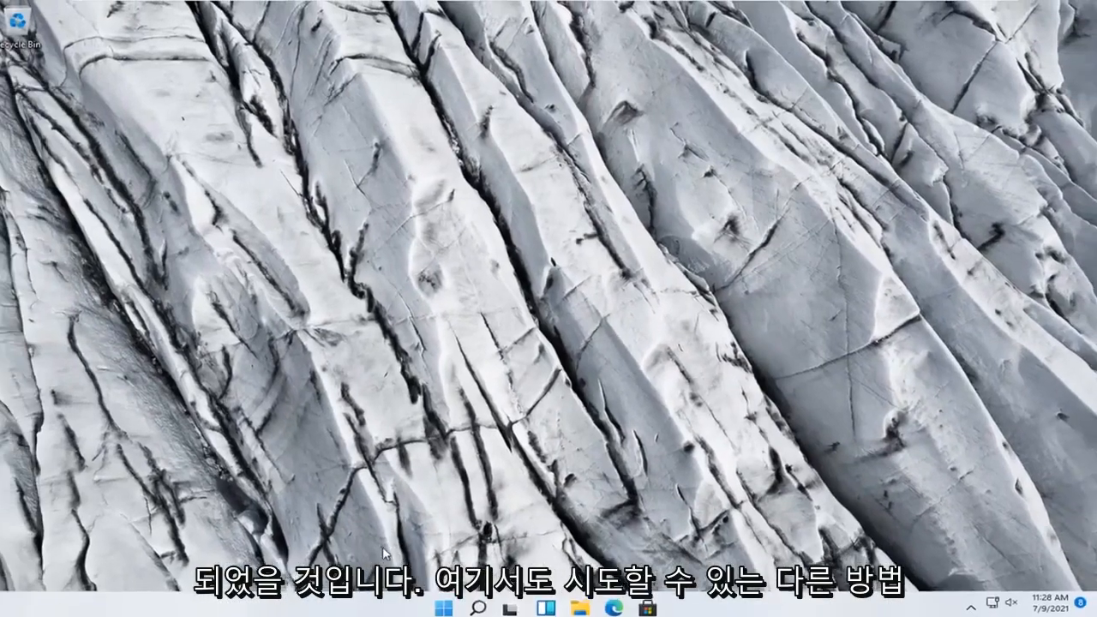
Search for 'cmd' and run Command Prompt as administrator, accepting the UAC prompt.
left_click(481, 601)
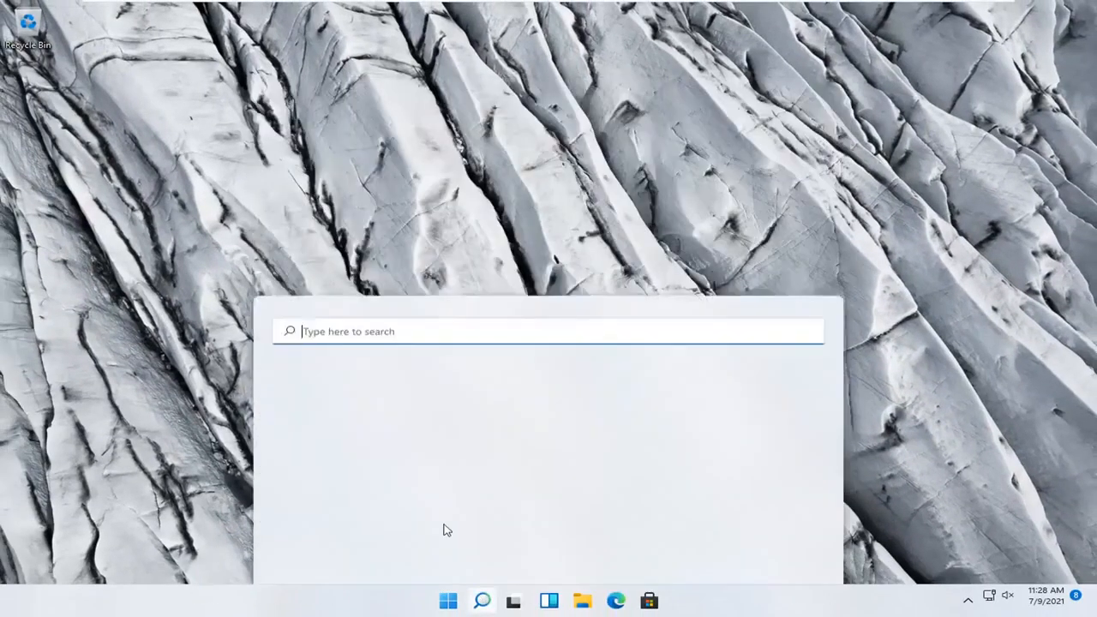
type("cmd")
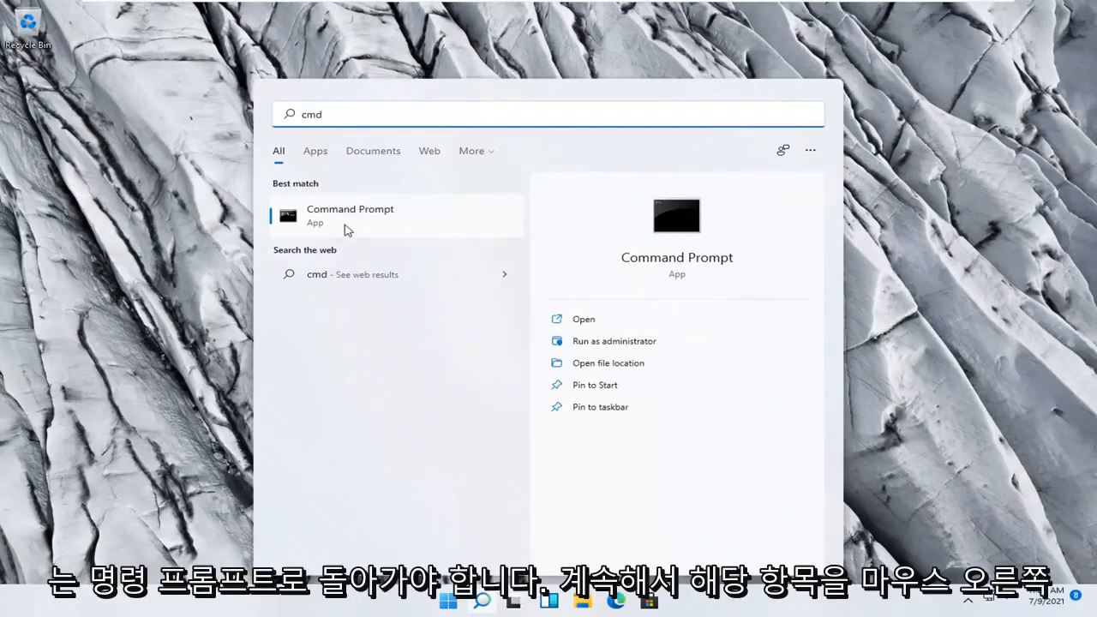
right_click(349, 214)
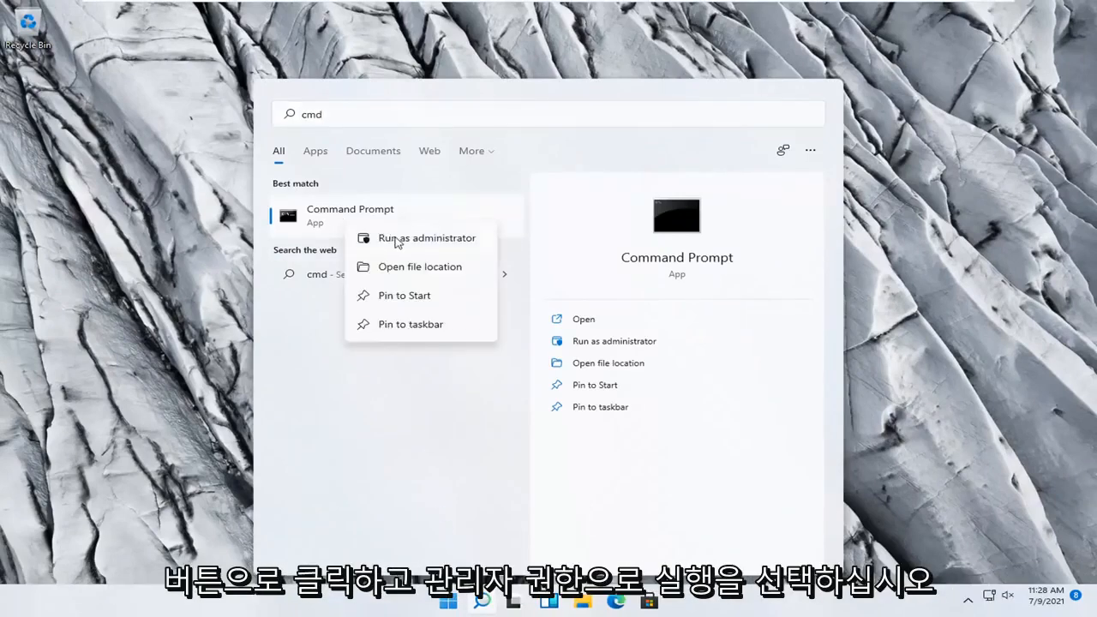
left_click(425, 237)
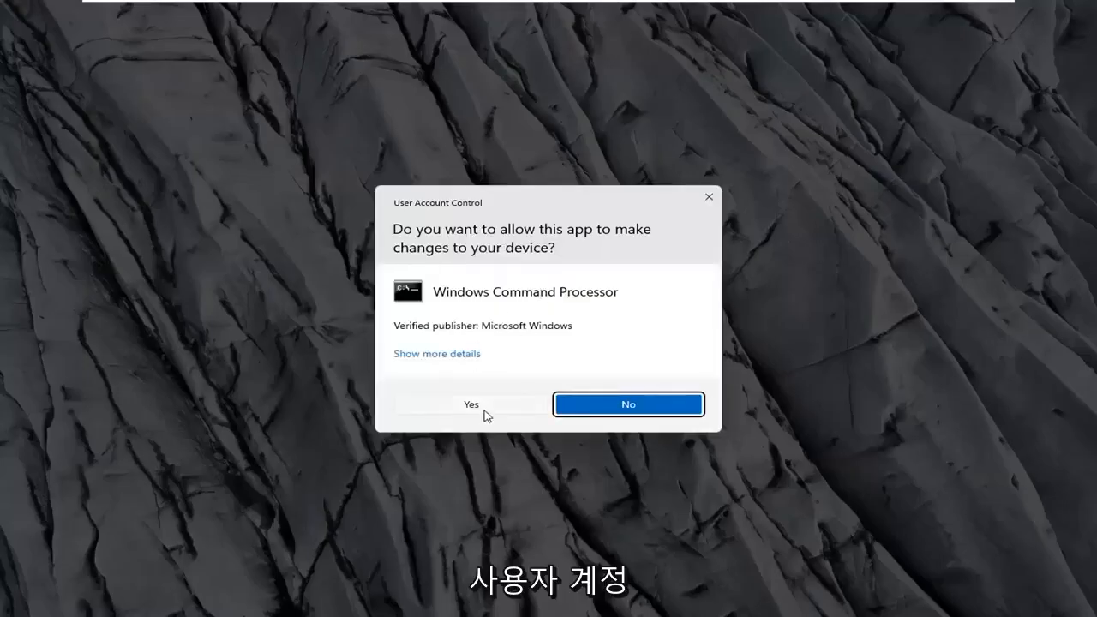
left_click(470, 403)
type("i")
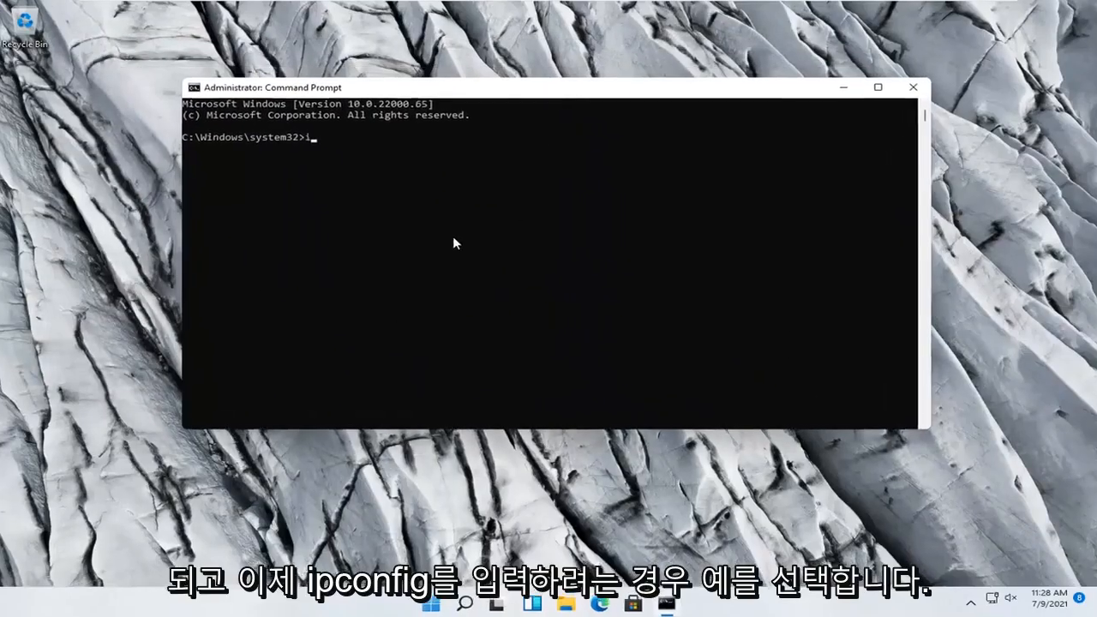
Run 'ipconfig /flushdns' in the elevated Command Prompt.
type("pconfig /")
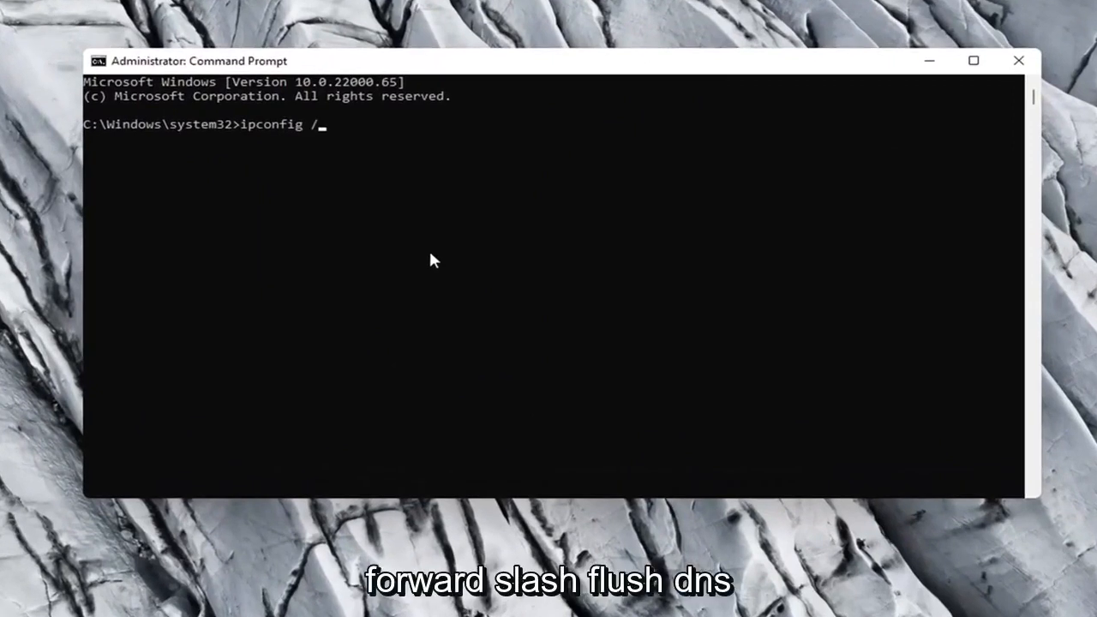
type("fl")
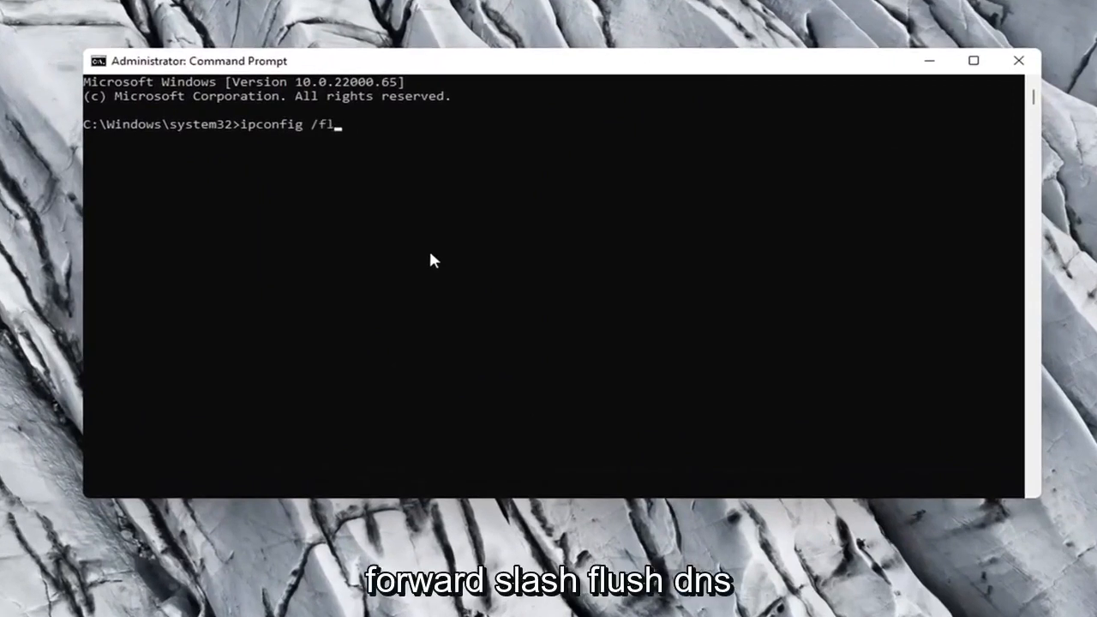
type("ush")
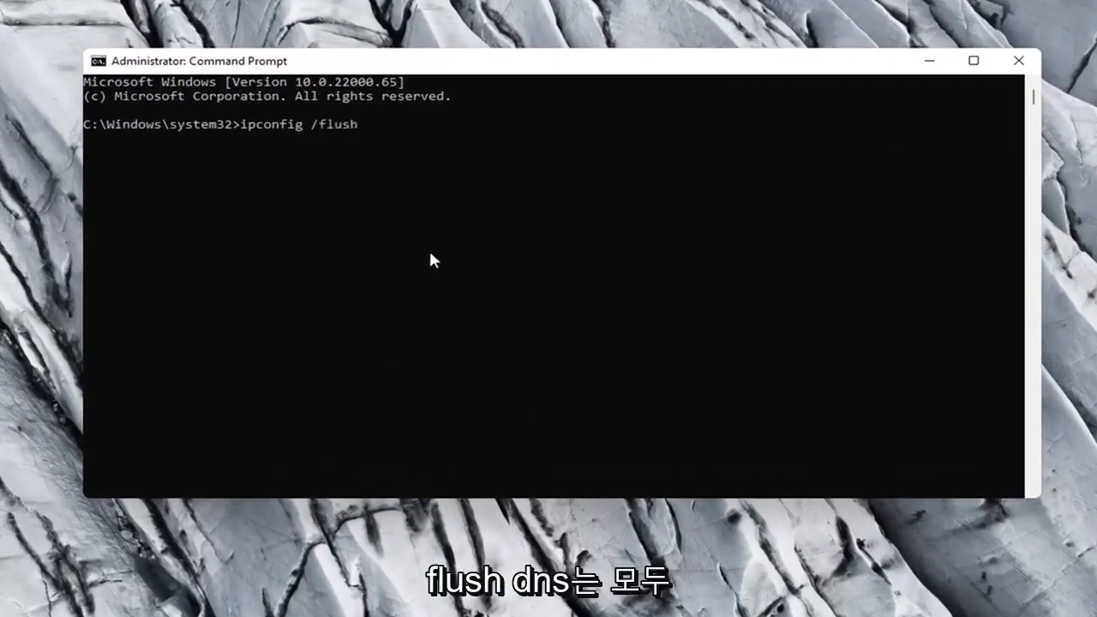
type("dns")
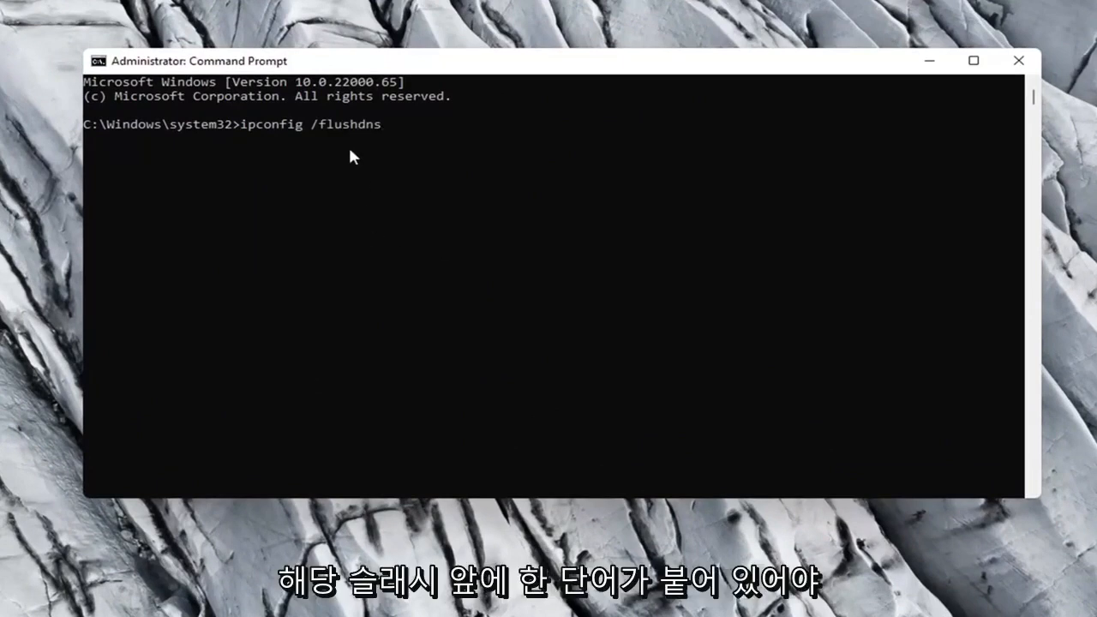
mouse_move(285, 126)
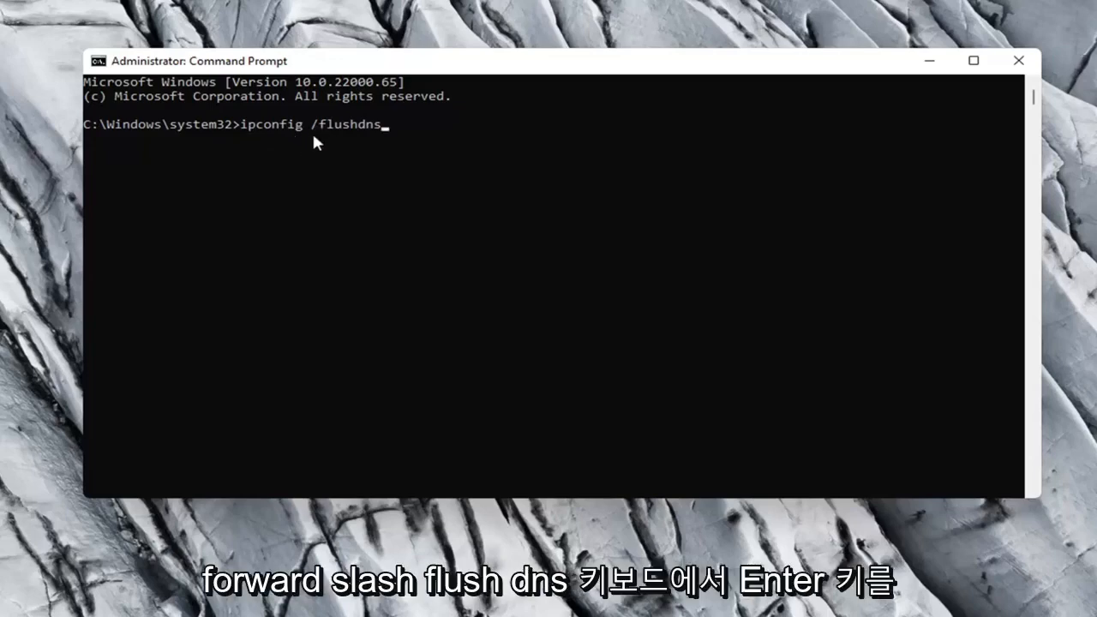
mouse_move(203, 286)
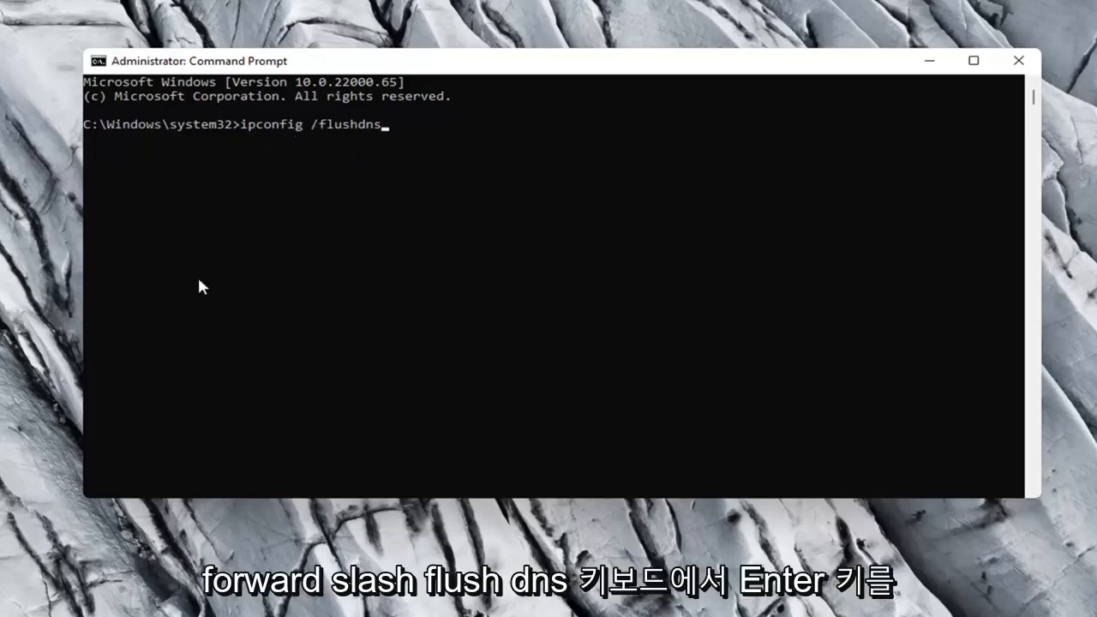
key("Enter")
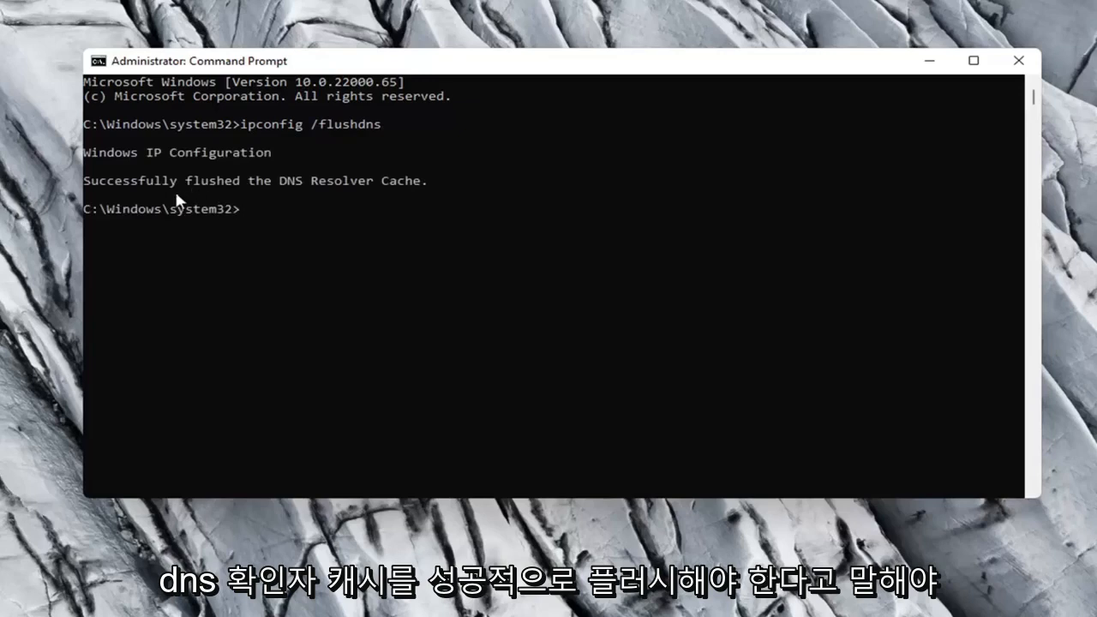
mouse_move(463, 310)
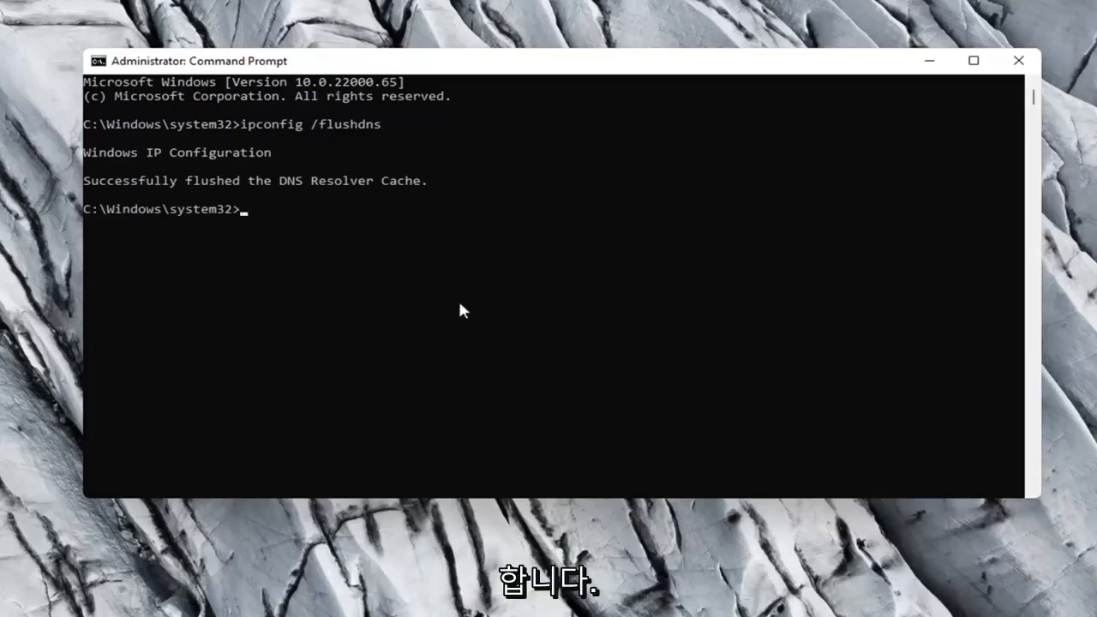
Run 'netsh winsock reset' in the Command Prompt.
type("netsh w")
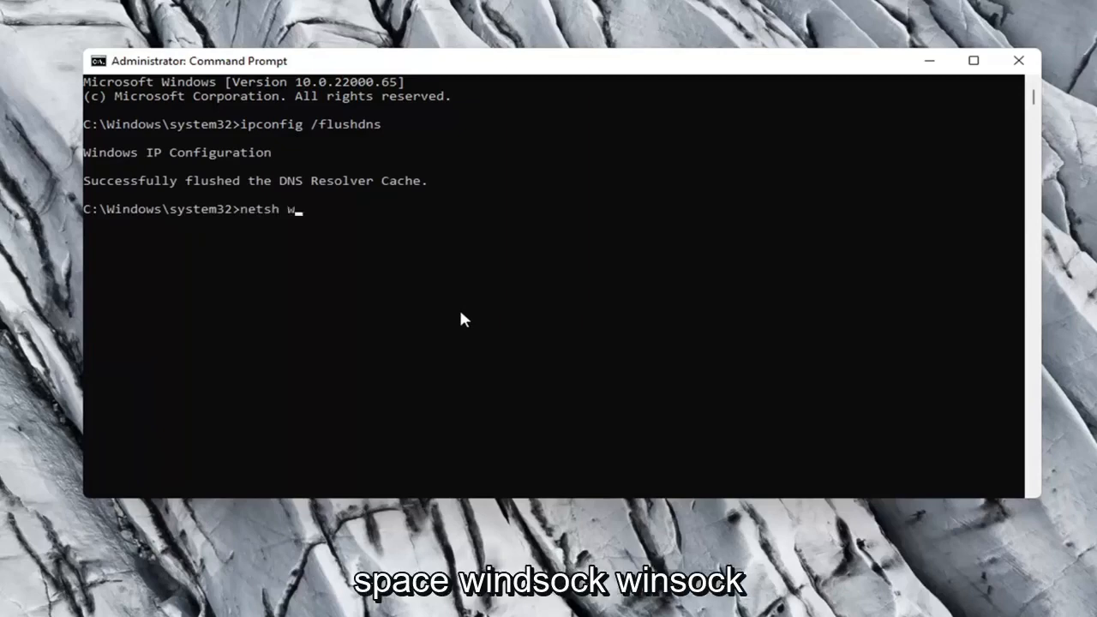
type("insock rese")
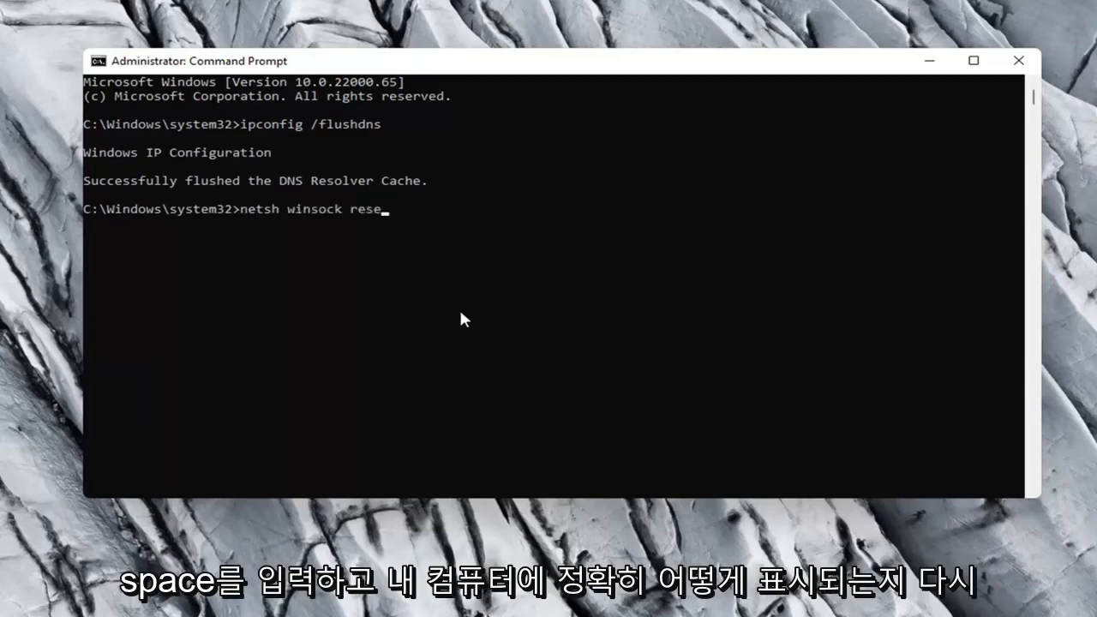
type("t")
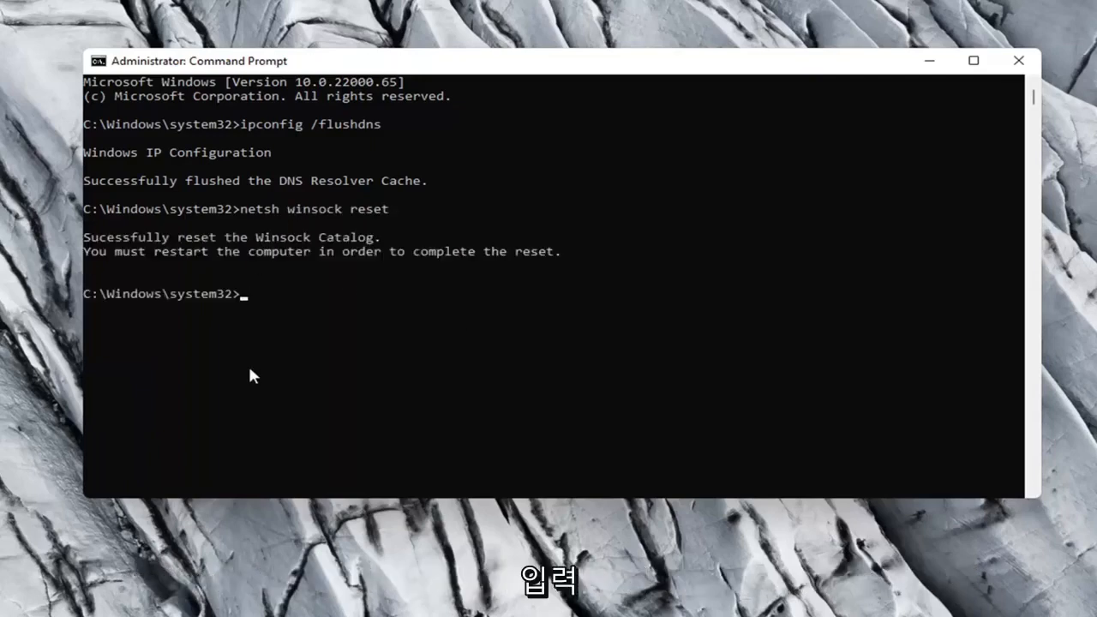
mouse_move(157, 252)
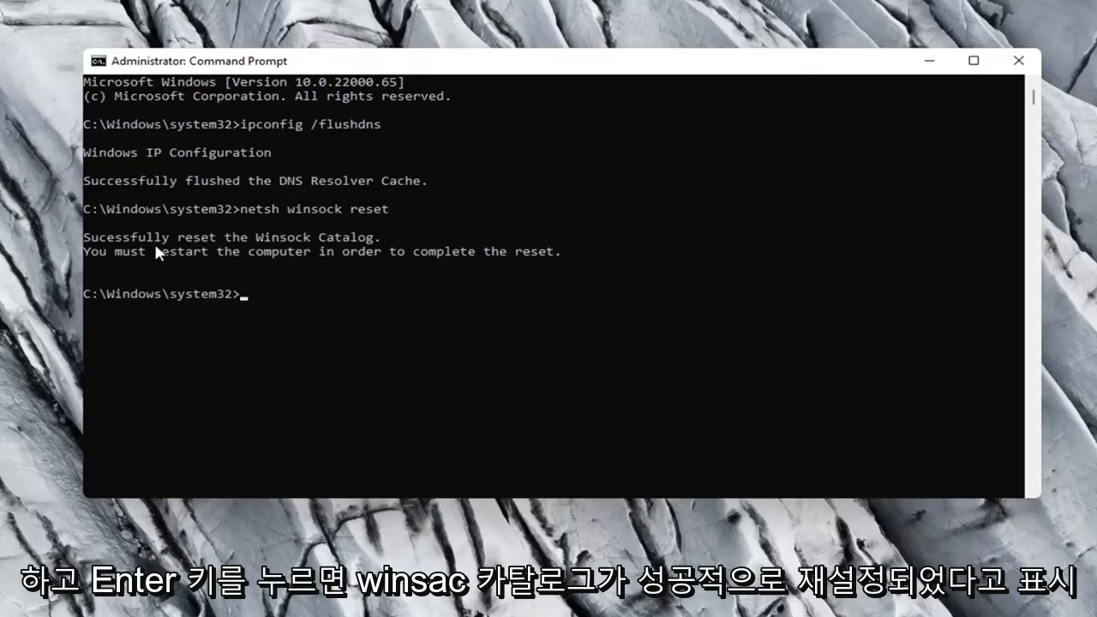
mouse_move(216, 271)
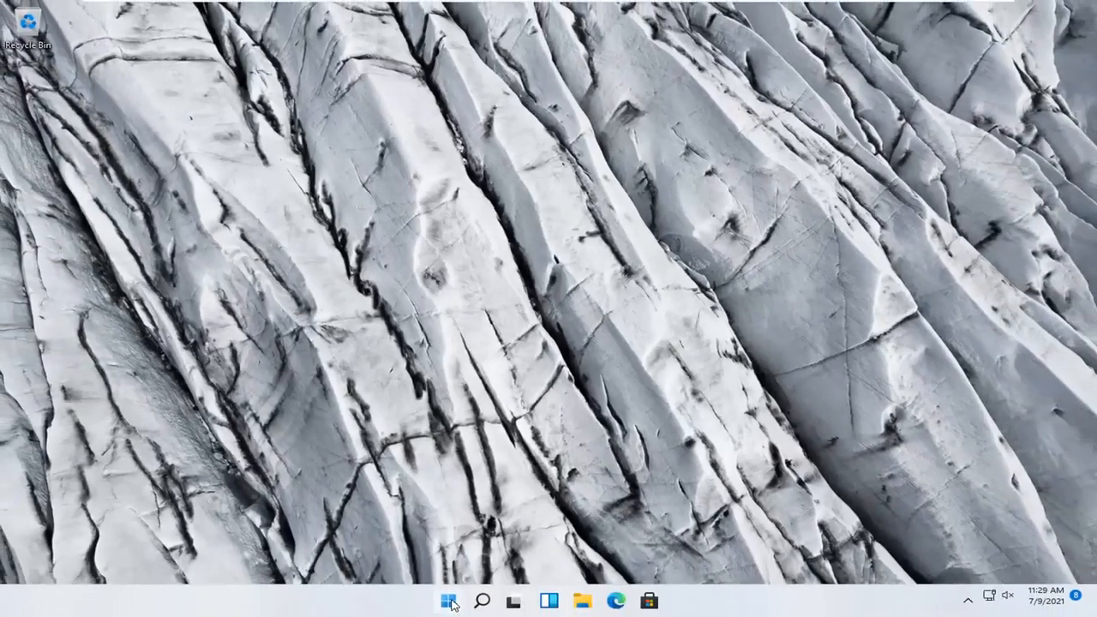
Restart Windows from the Start button's Shut down or sign out menu.
right_click(448, 600)
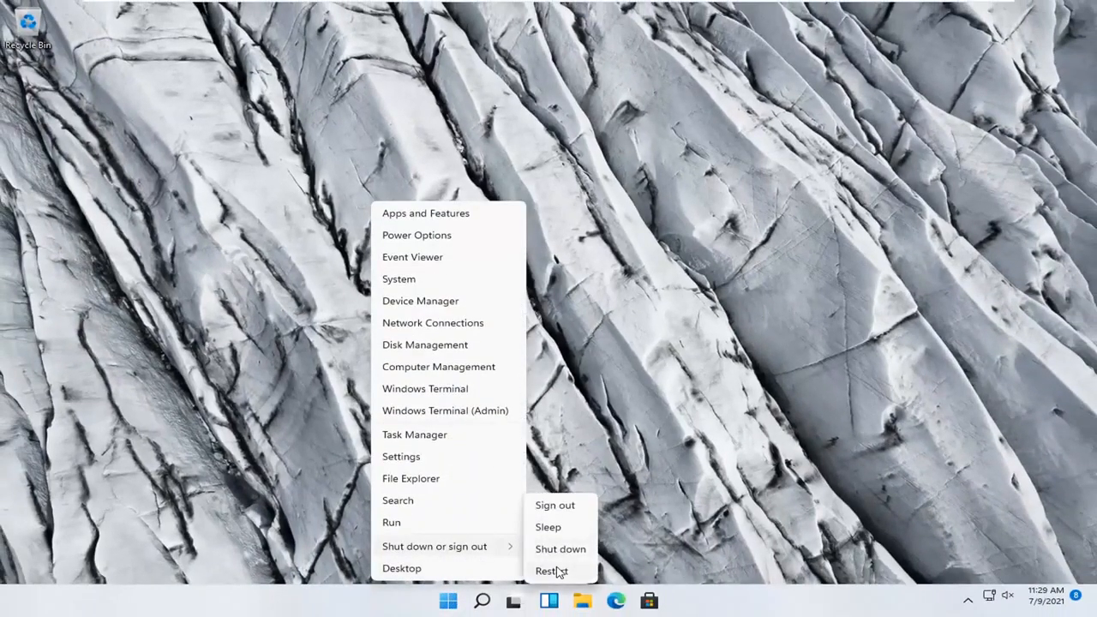
left_click(551, 570)
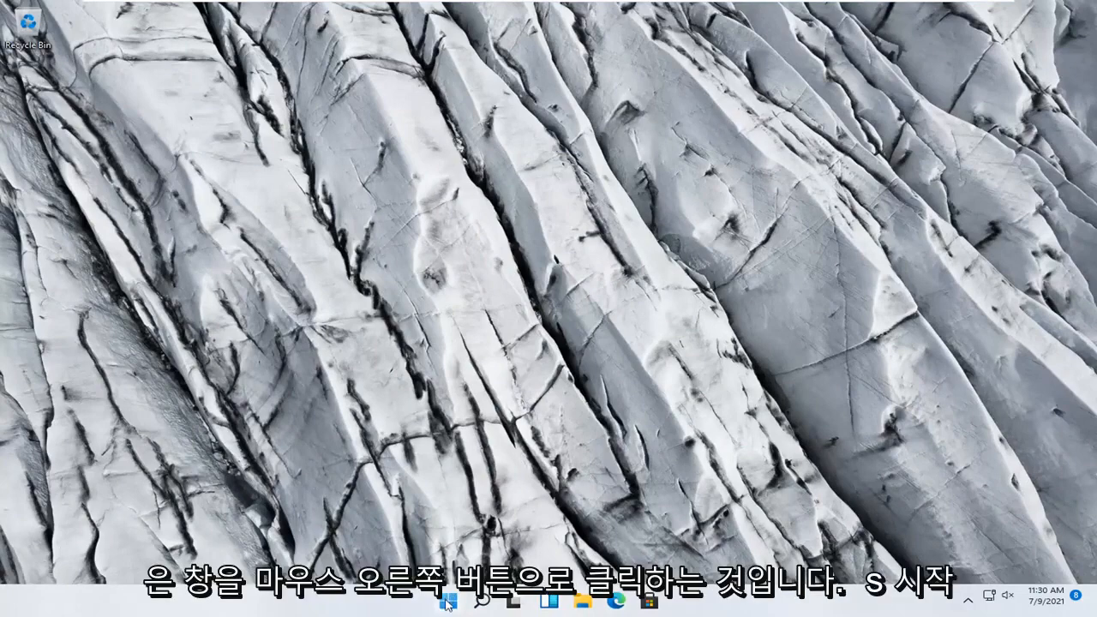
Open Settings and navigate to Network & internet > Advanced network settings > Network reset.
right_click(448, 599)
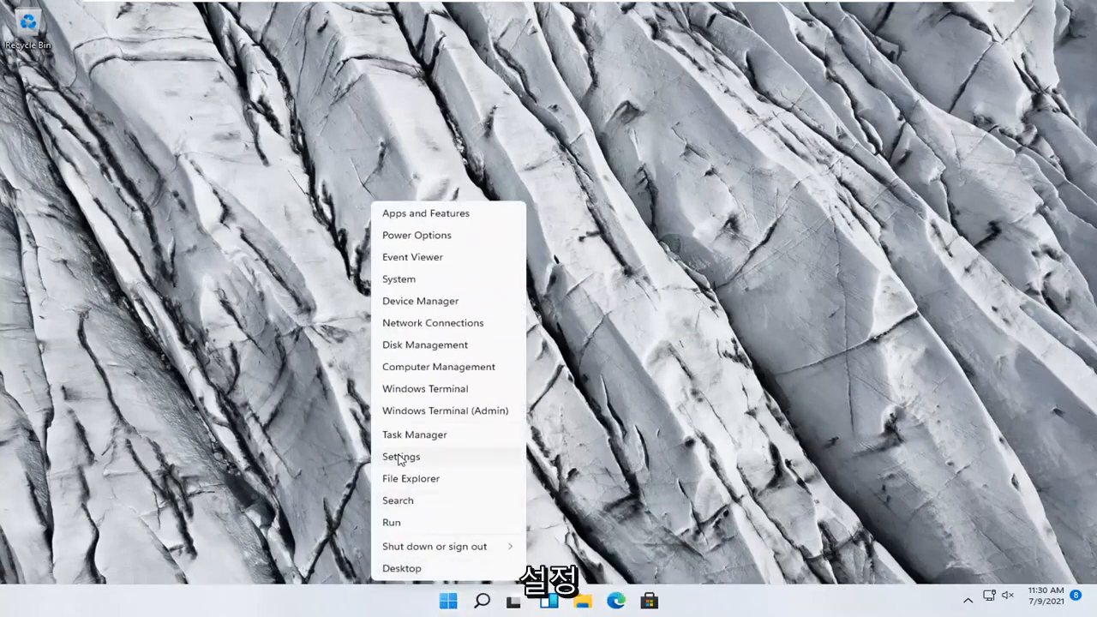
left_click(401, 455)
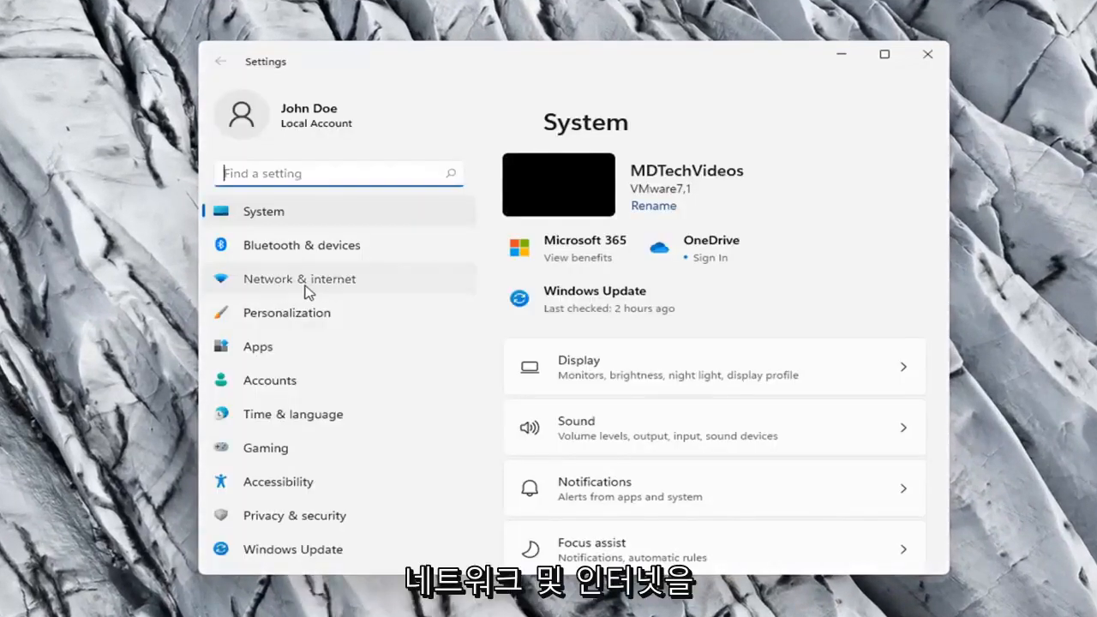
left_click(299, 278)
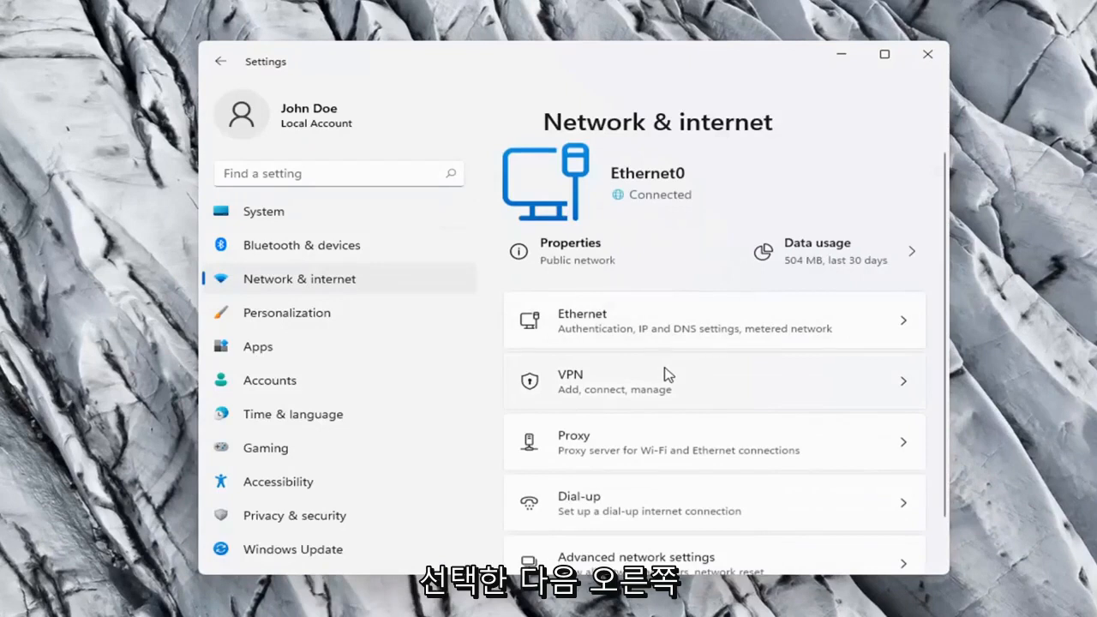
scroll("down", 3)
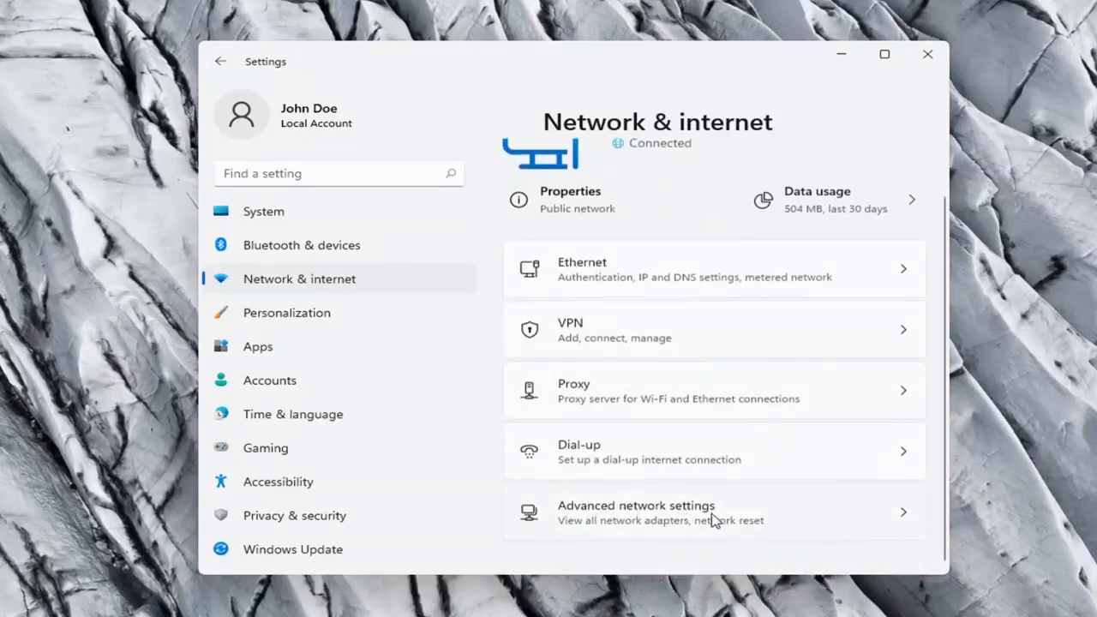
left_click(636, 511)
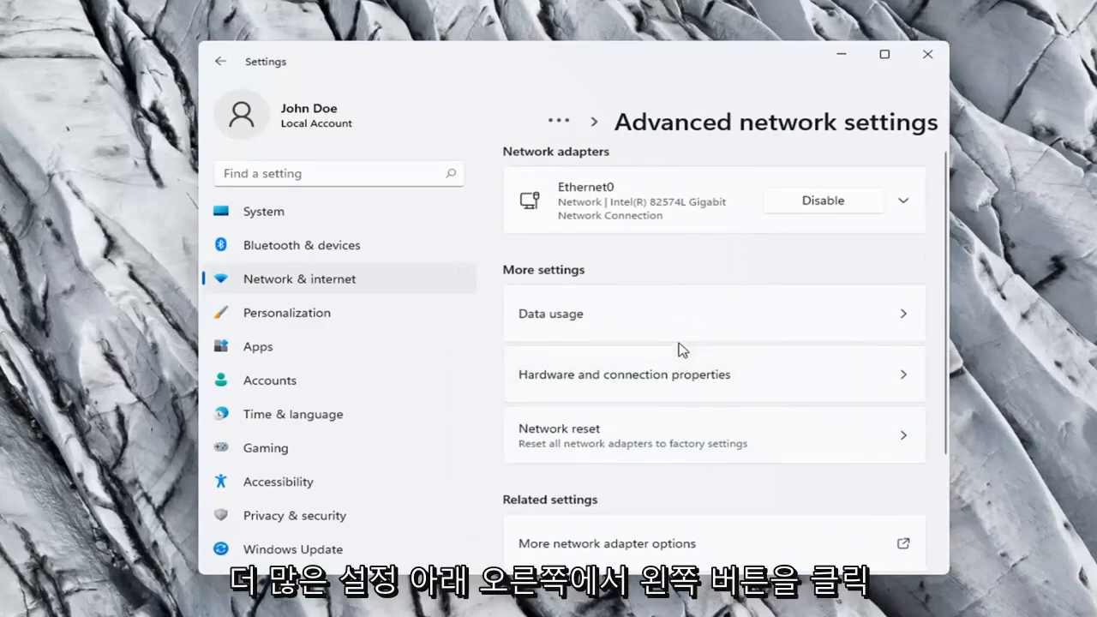
scroll("down", 3)
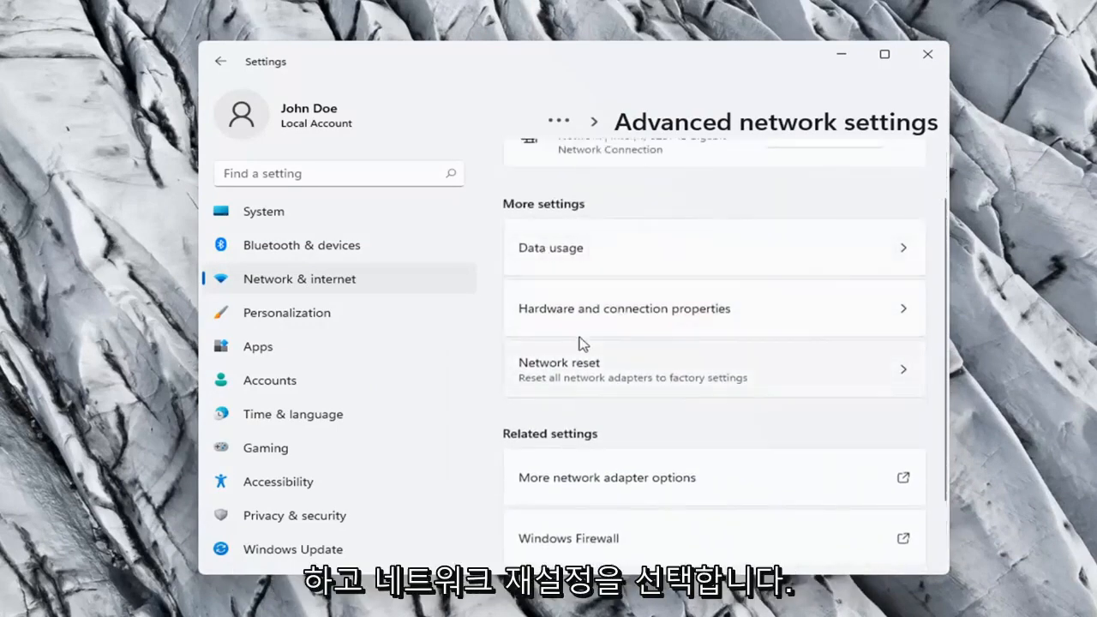
scroll("down", 3)
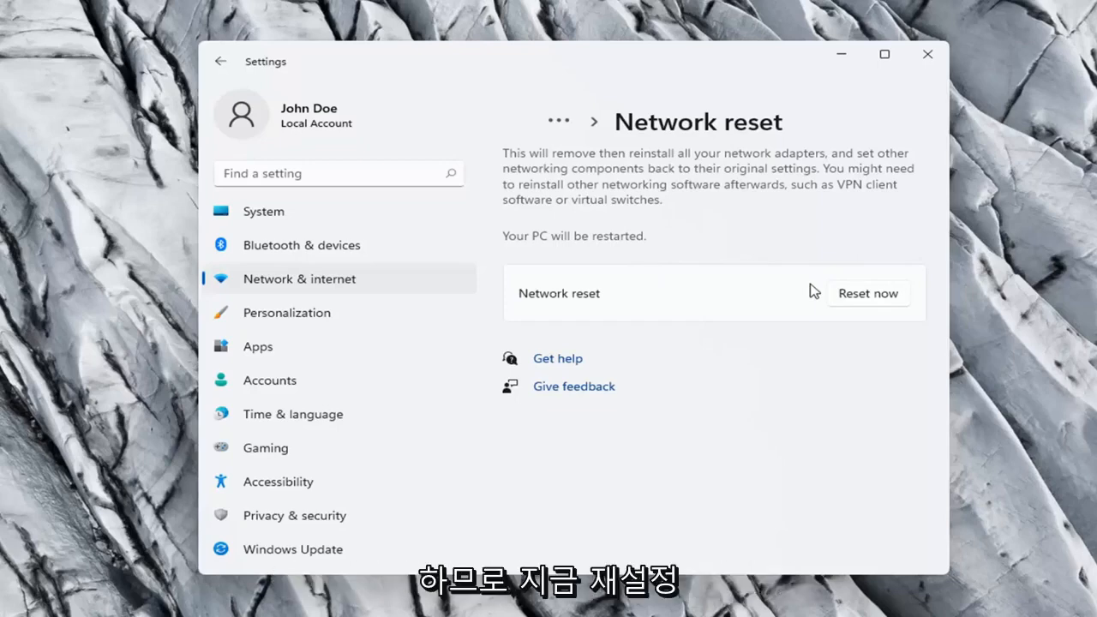
Reset the network now, confirm with Yes, and close the five-minute shutdown notice.
left_click(867, 293)
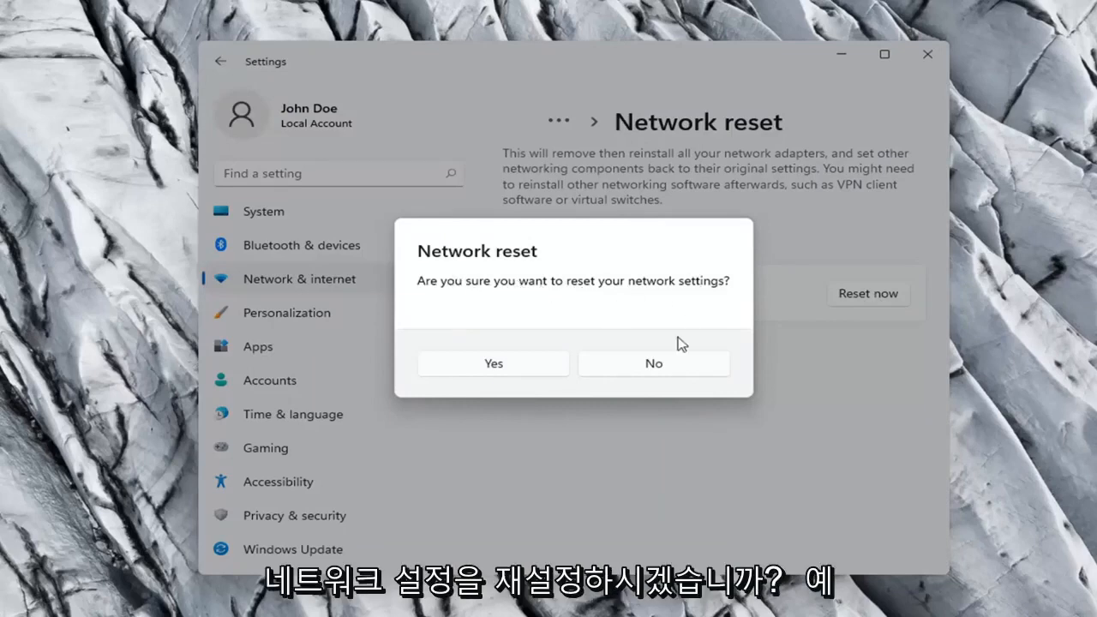
left_click(493, 362)
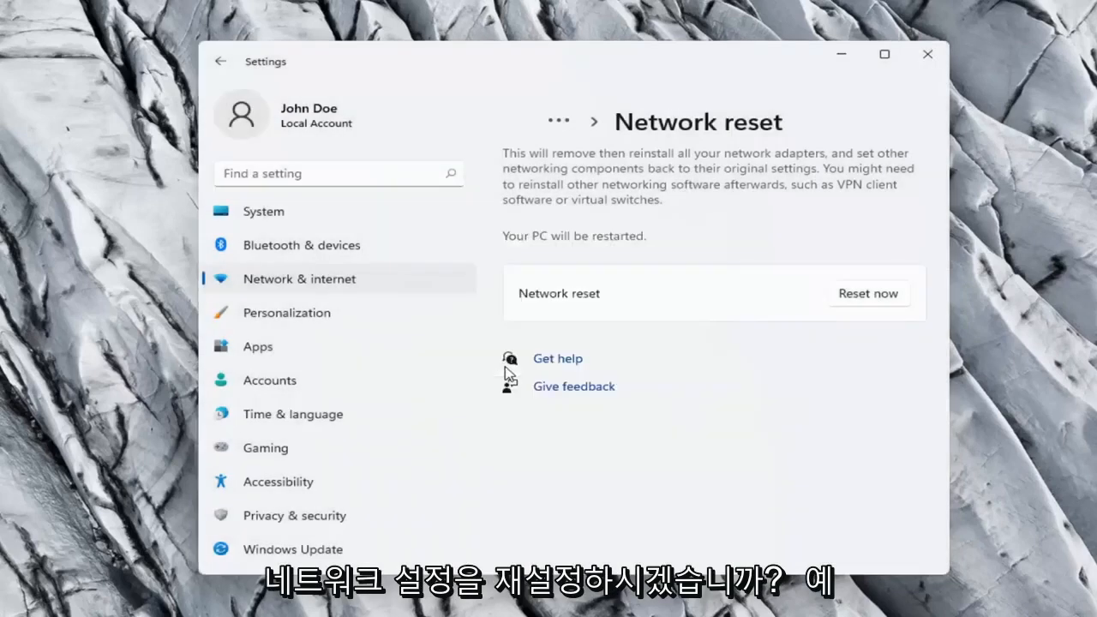
left_click(866, 293)
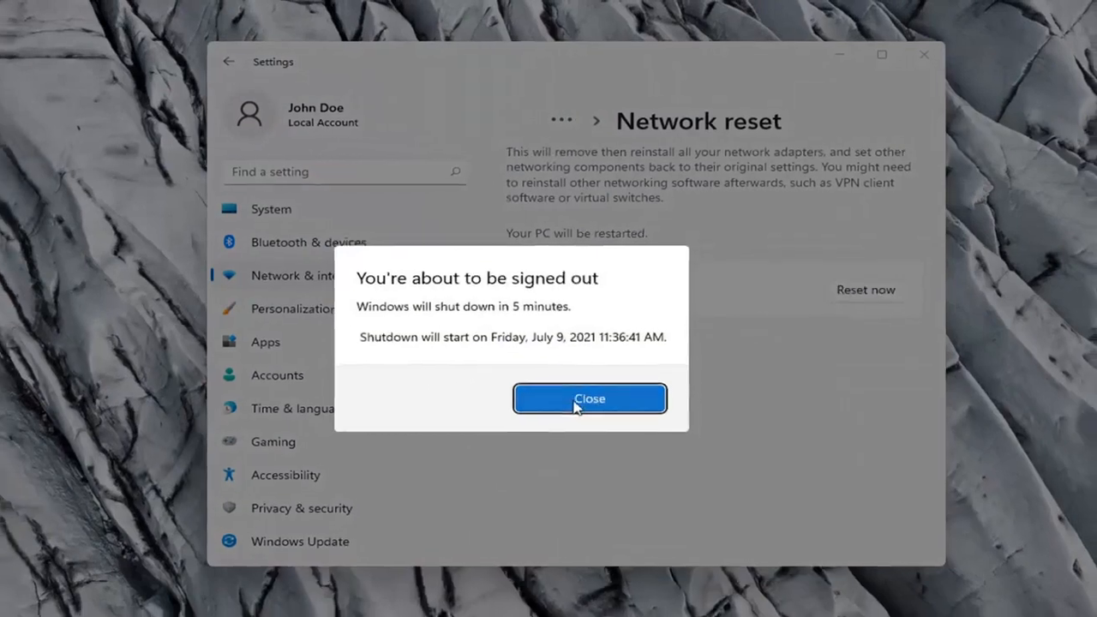
left_click(589, 398)
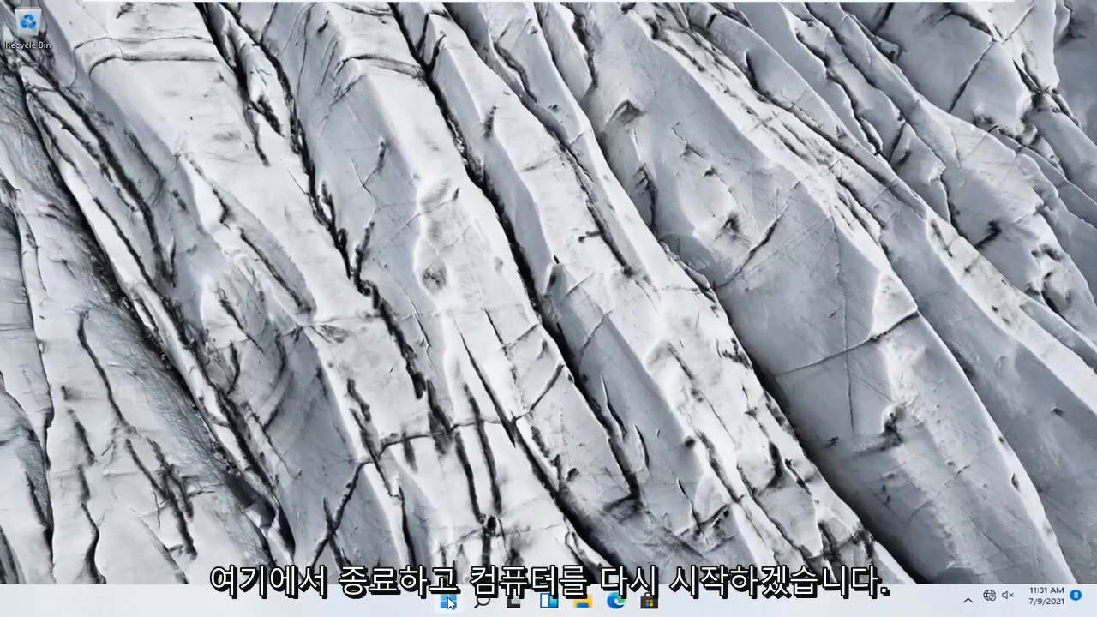
Restart the computer from the Start button's system shortcuts menu.
right_click(448, 600)
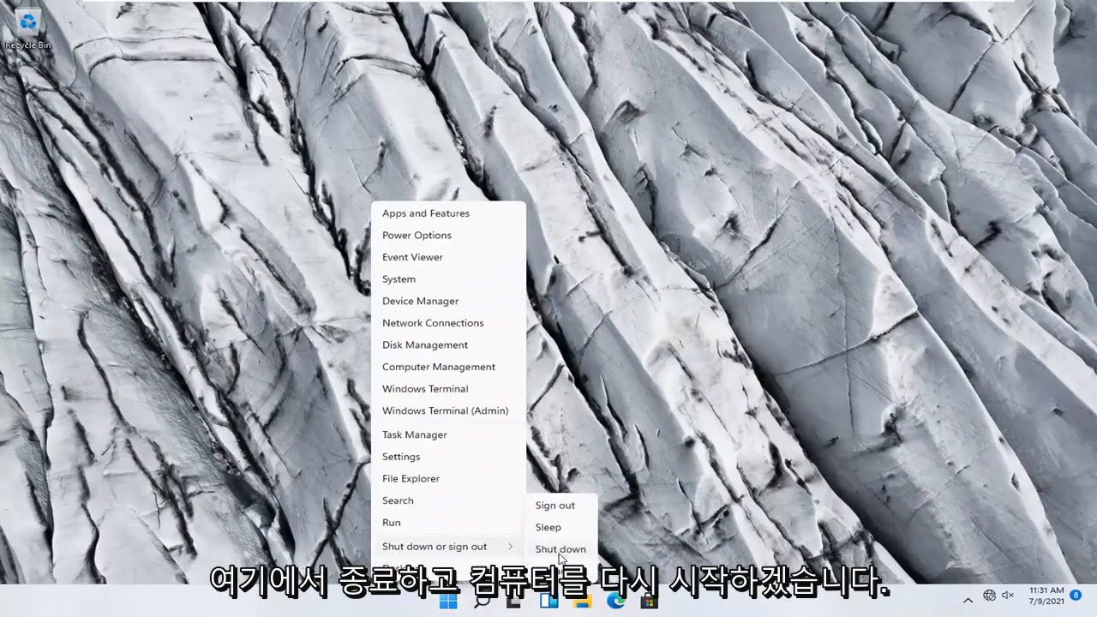
left_click(559, 548)
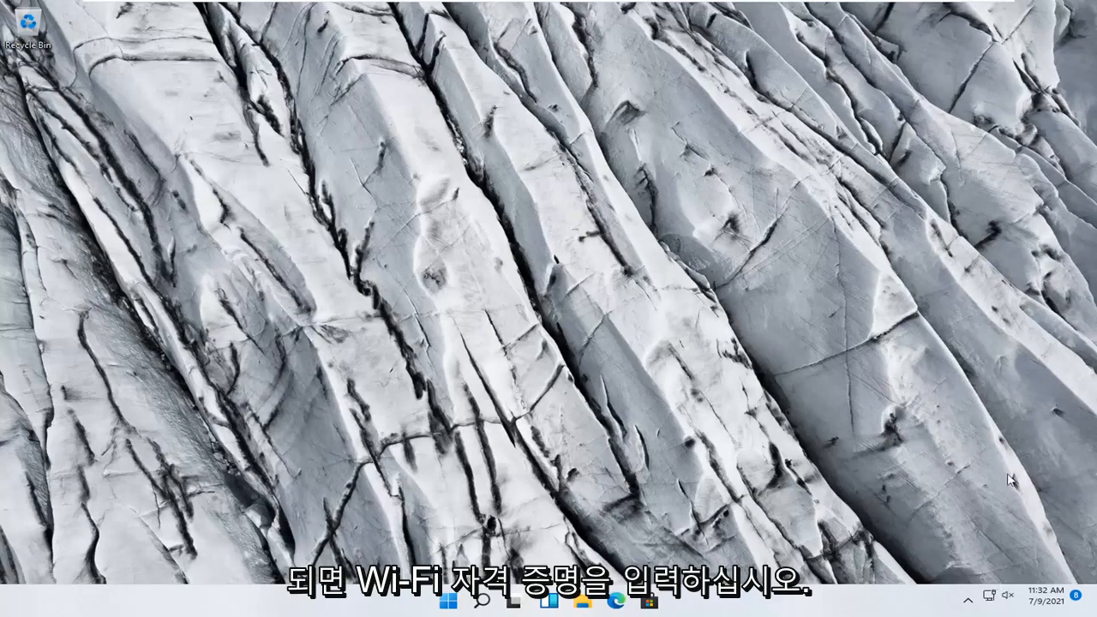
mouse_move(996, 595)
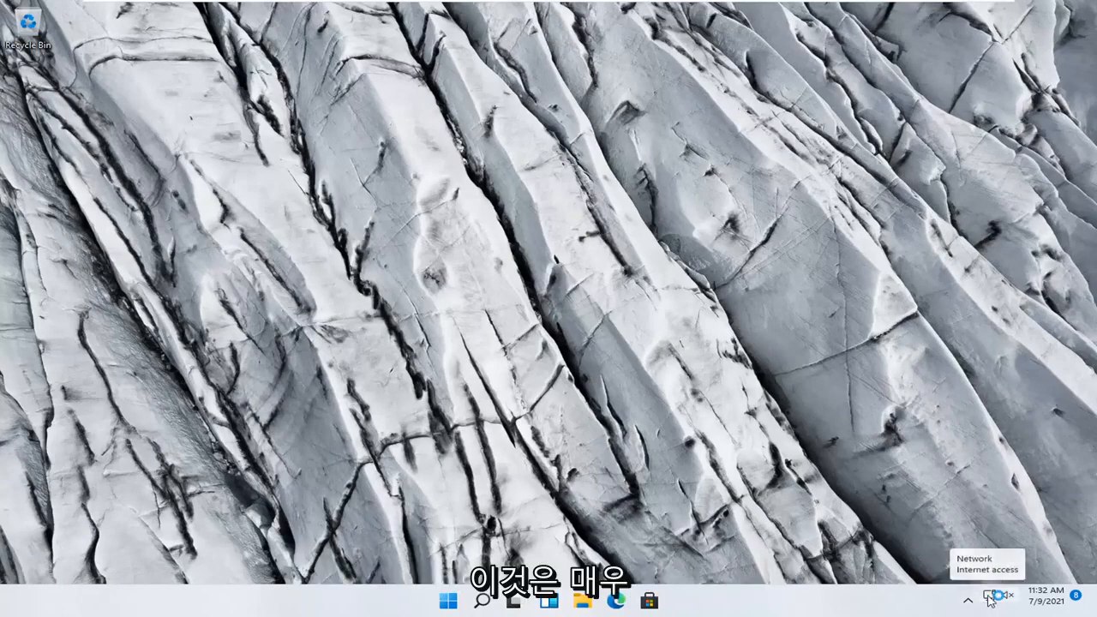
Open Quick Settings from the system tray network icon to check connectivity.
left_click(994, 597)
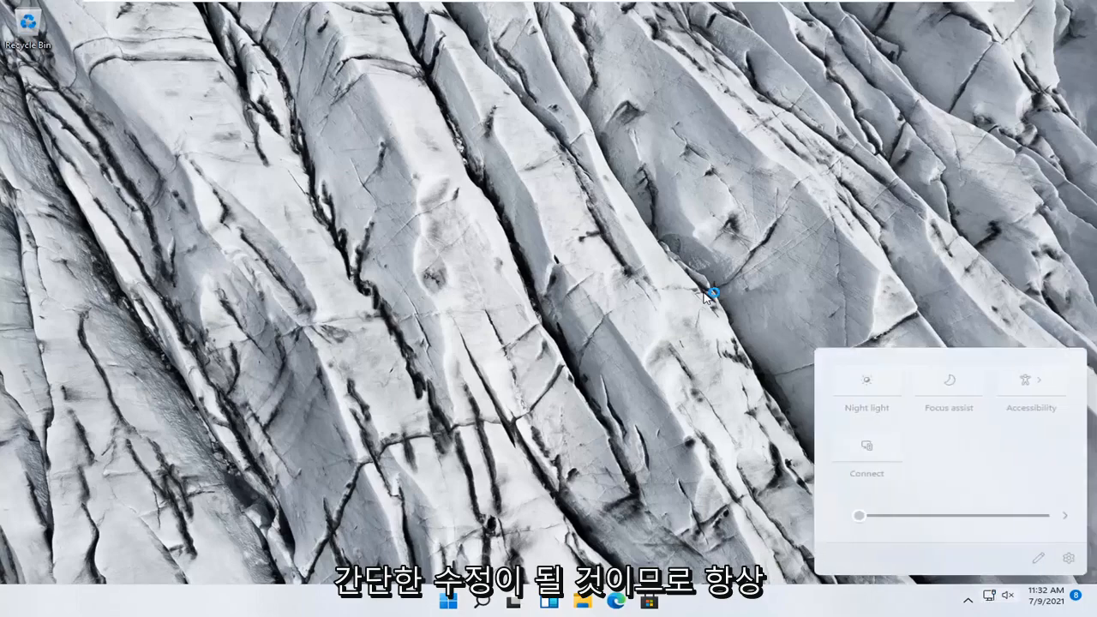